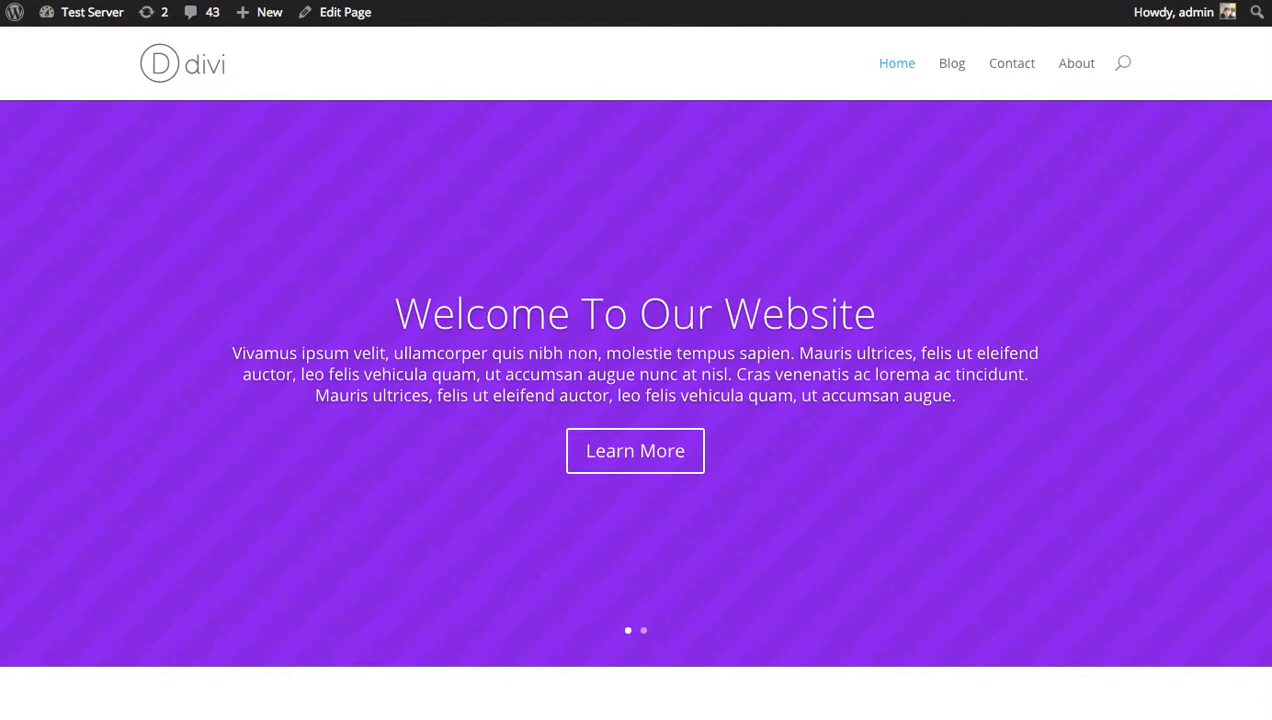
mouse_move(200, 53)
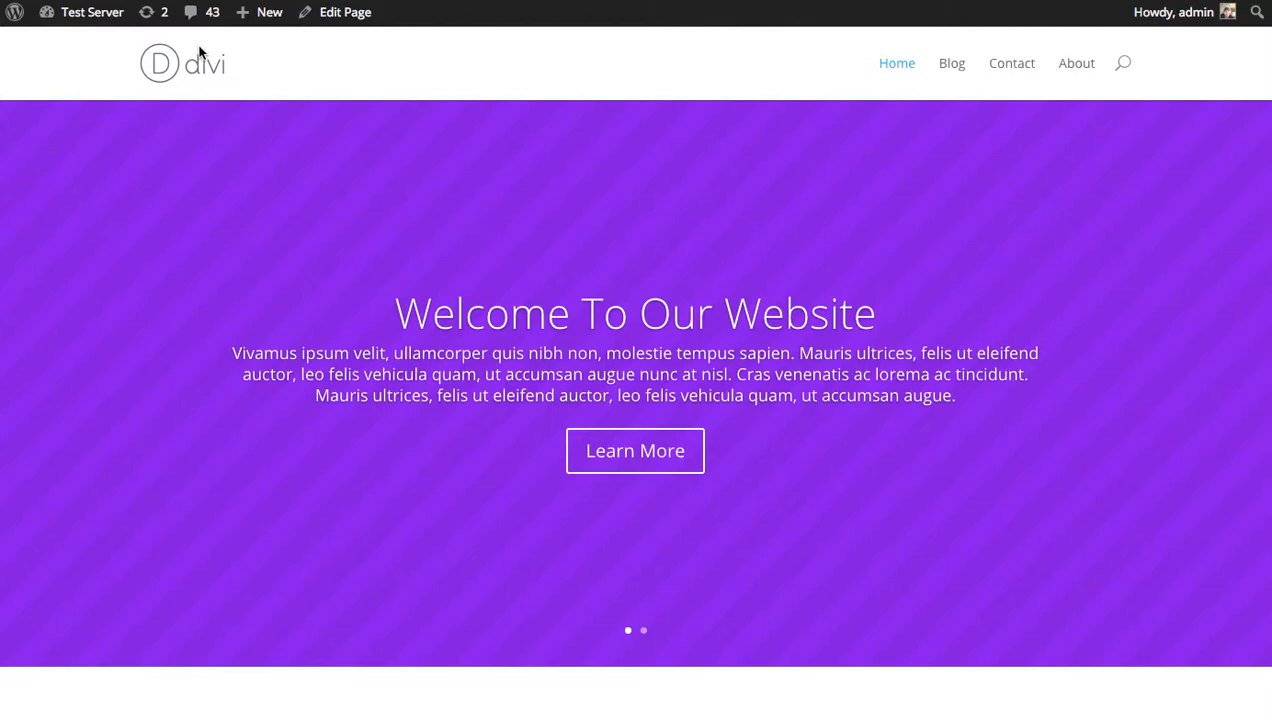
Open the Bloom Import & Export page via the Test Server dashboard and Bloom sidebar menu.
left_click(91, 12)
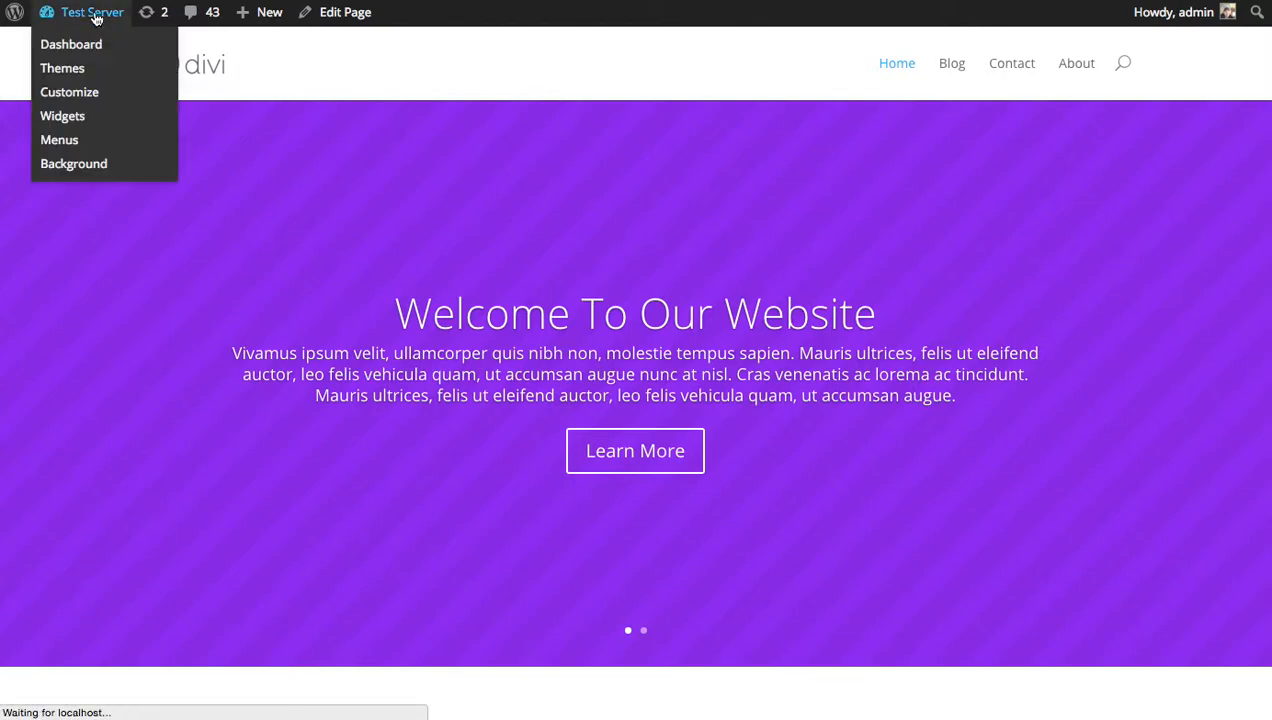
left_click(71, 44)
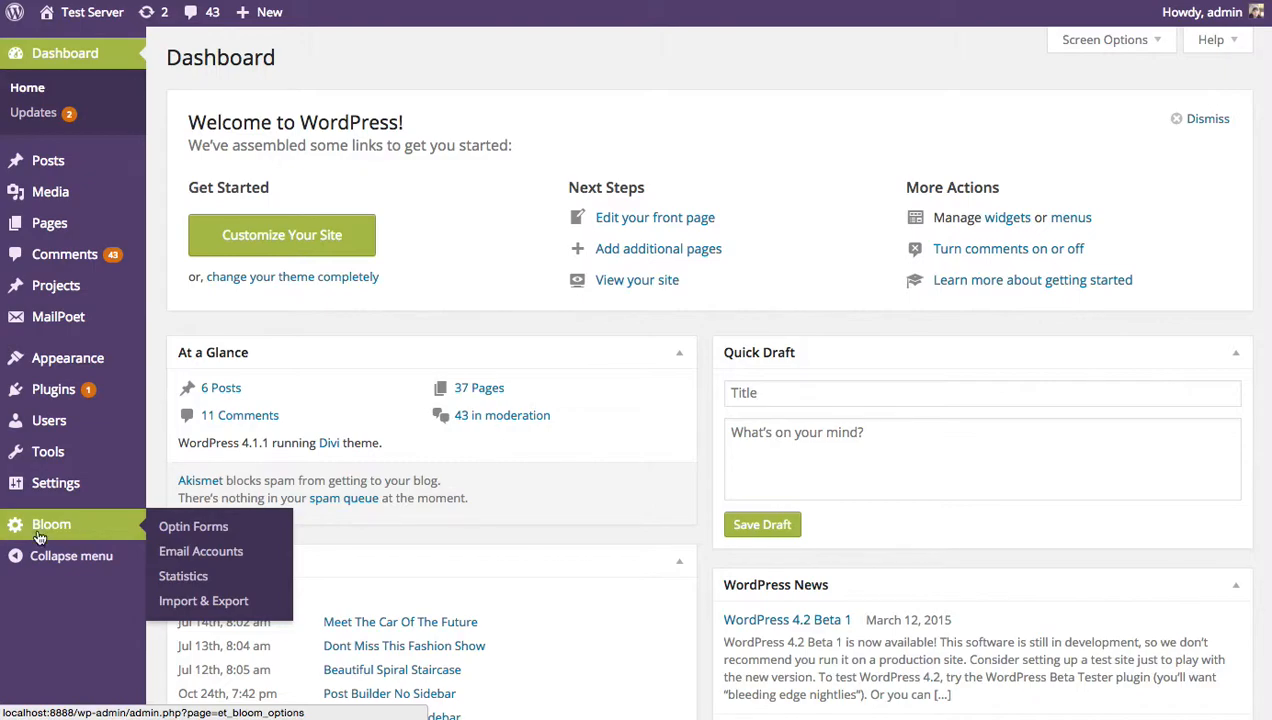
mouse_move(204, 601)
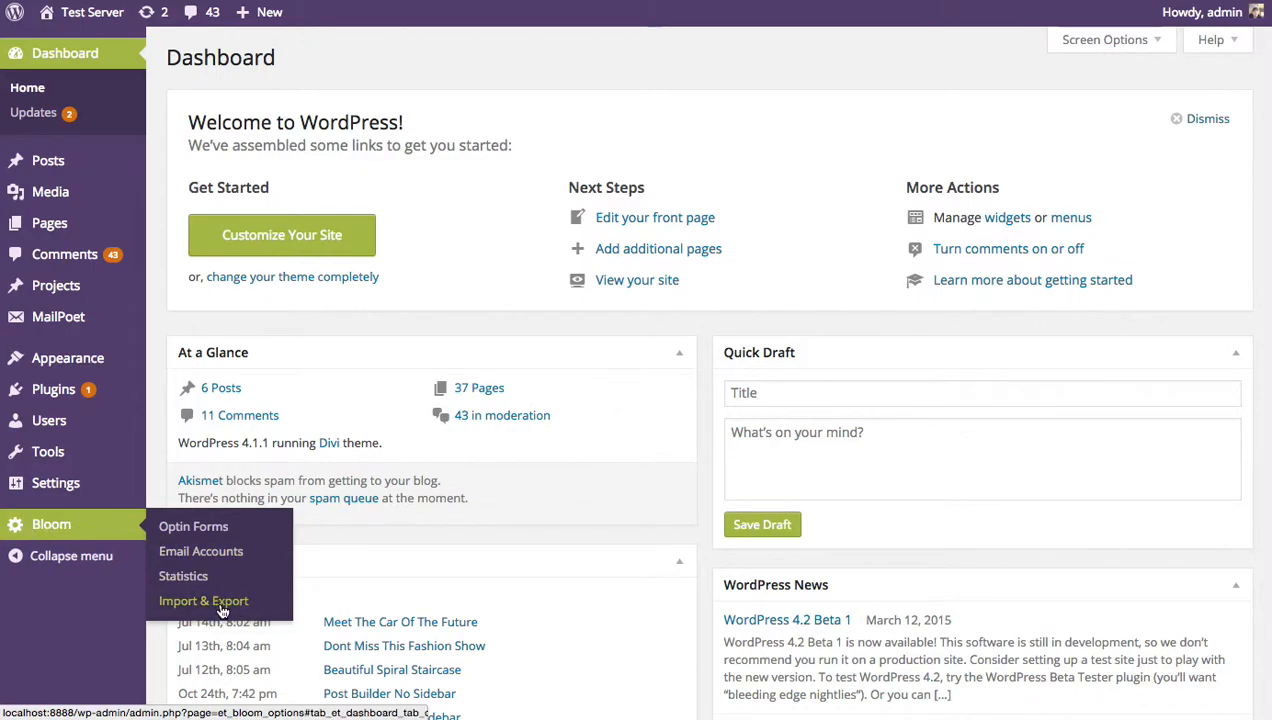
left_click(203, 600)
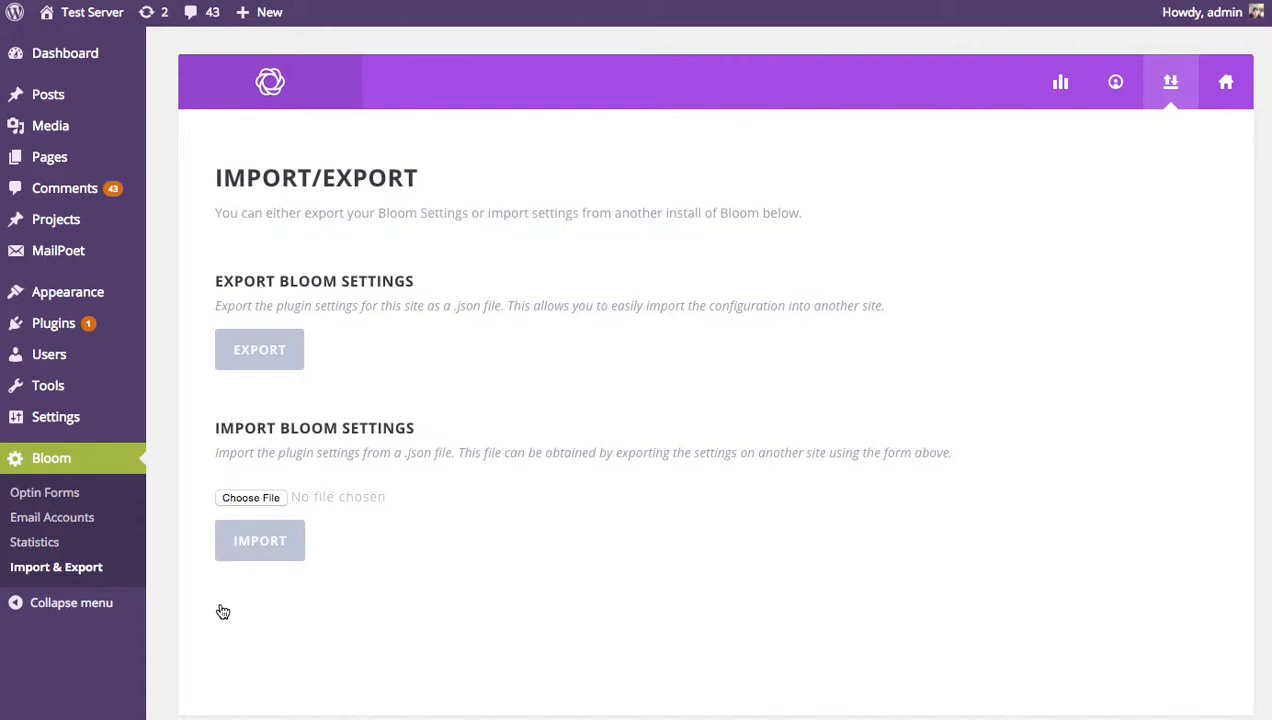
mouse_move(346, 353)
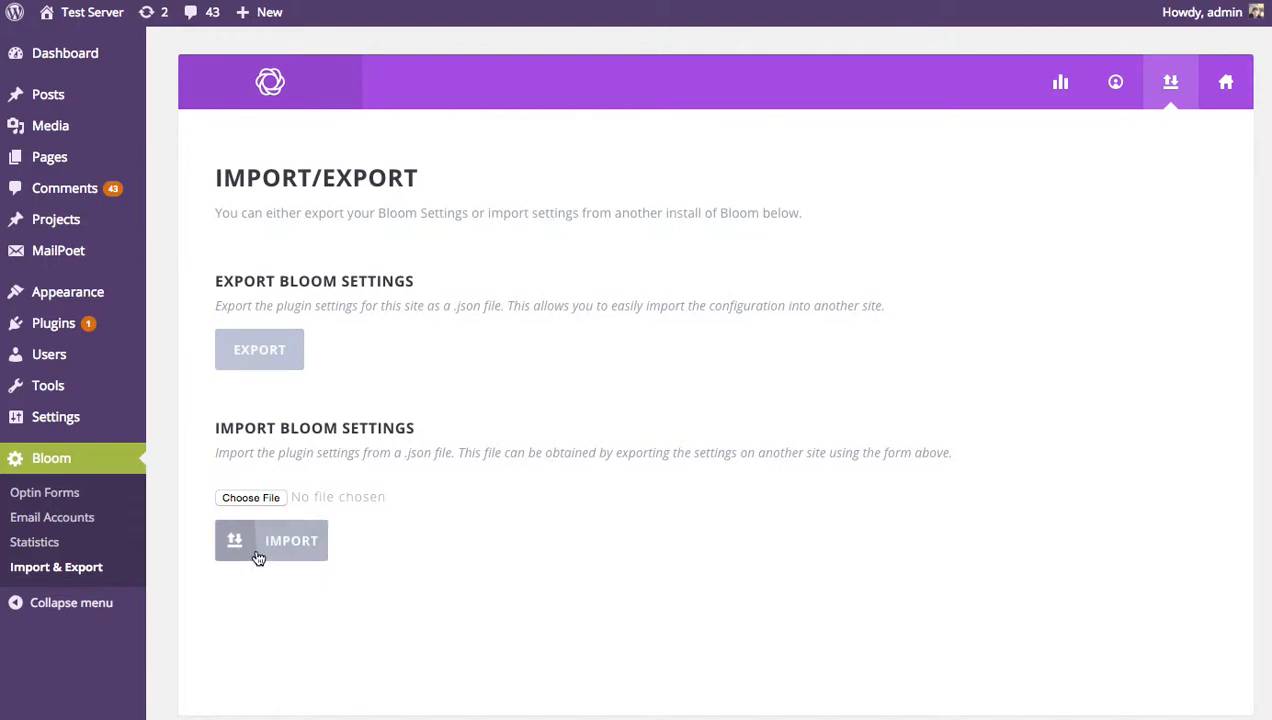
mouse_move(673, 341)
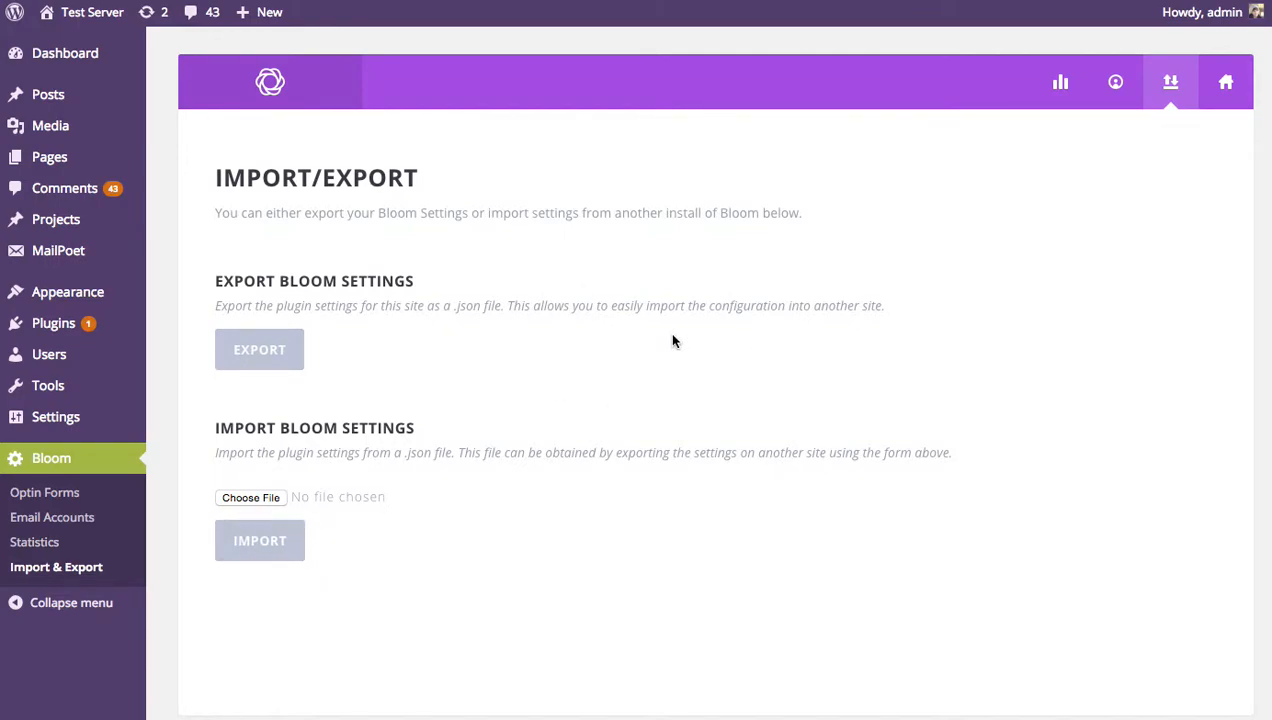
mouse_move(292, 349)
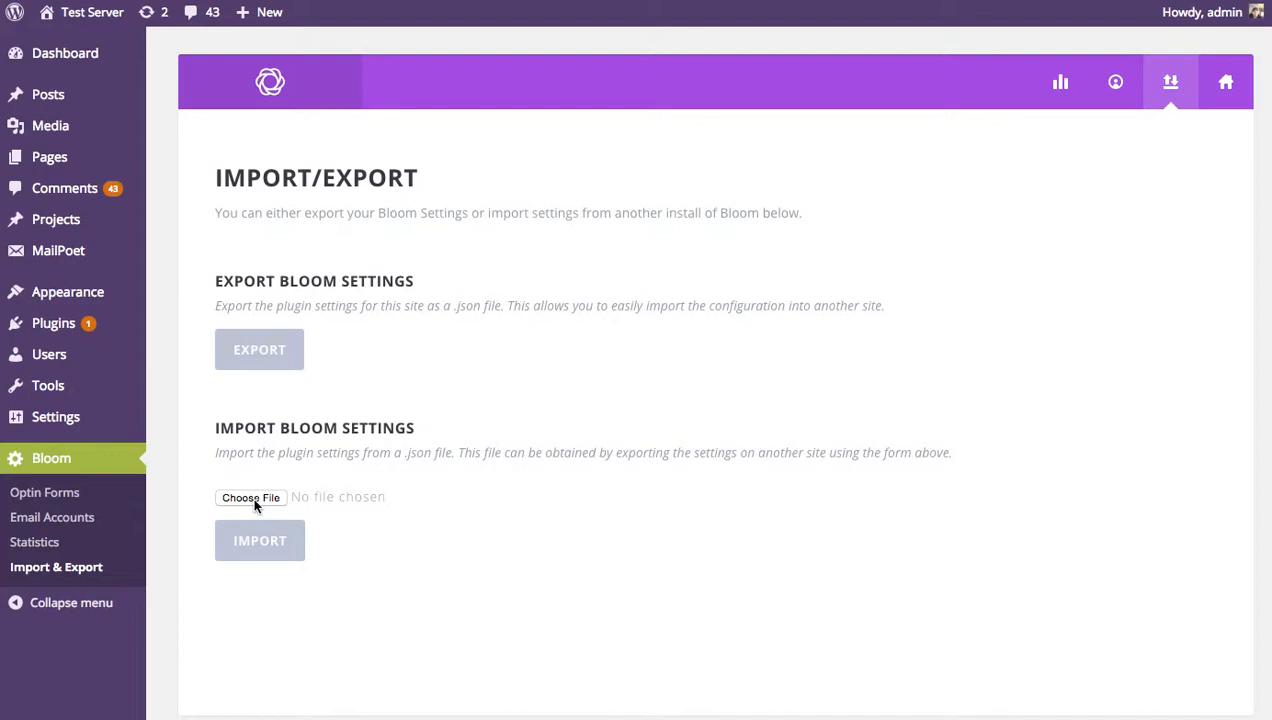
Choose bloom-settings-export-03-16-2015.json as the settings file to import.
left_click(250, 497)
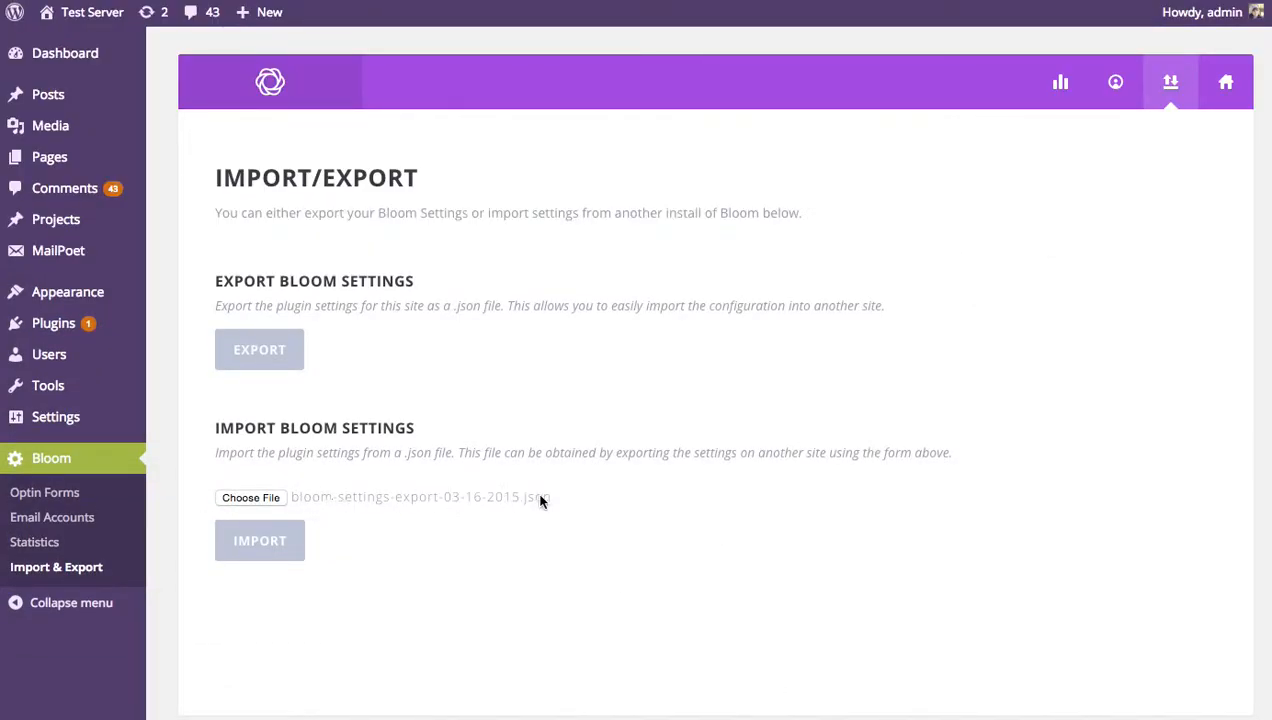
mouse_move(545, 548)
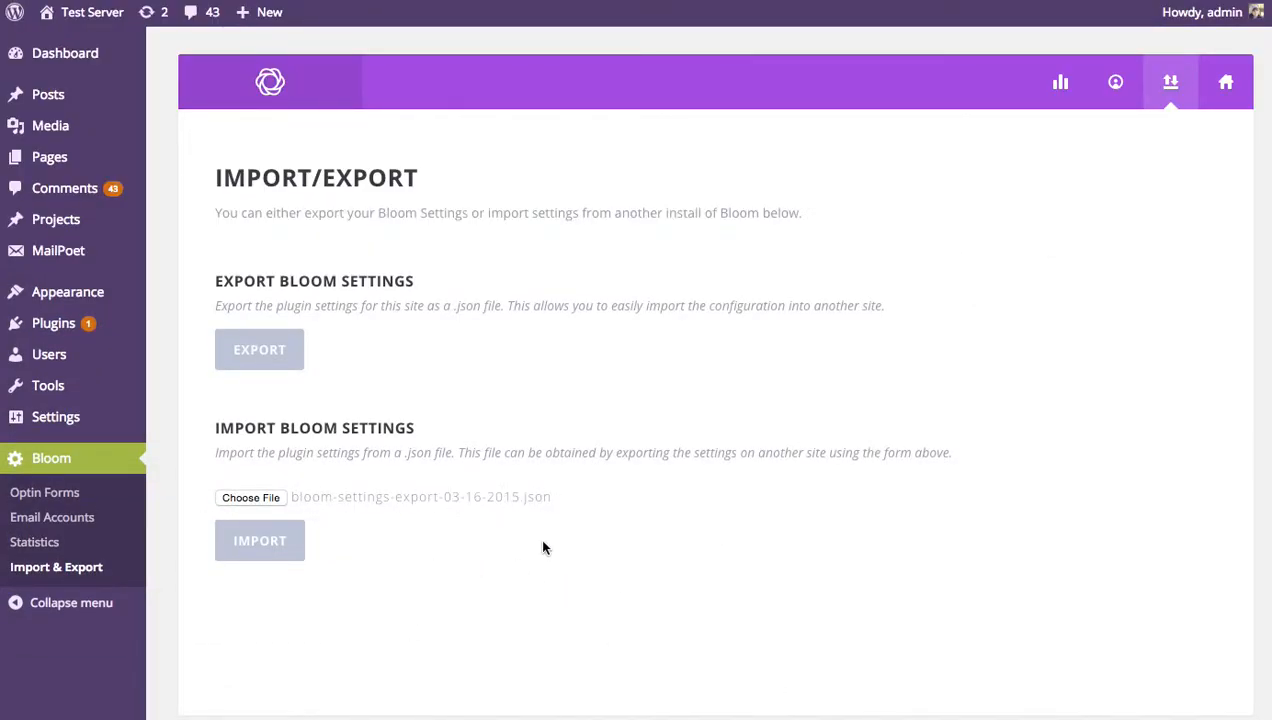
mouse_move(263, 553)
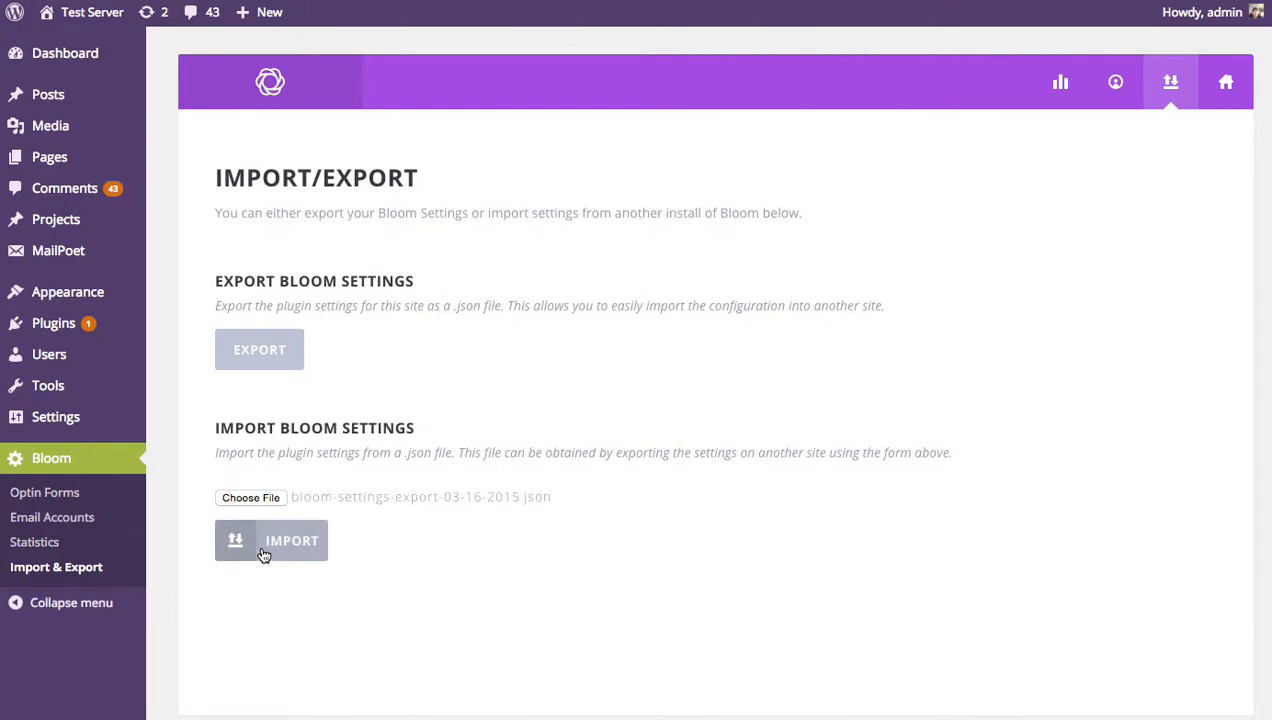